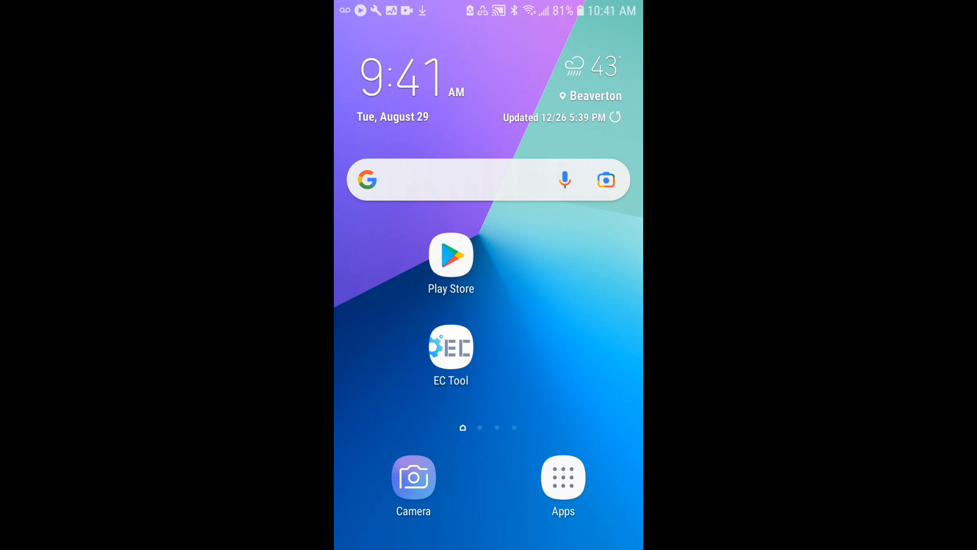
Open the Play Store and find VTech's EC Tool app listing.
click(450, 255)
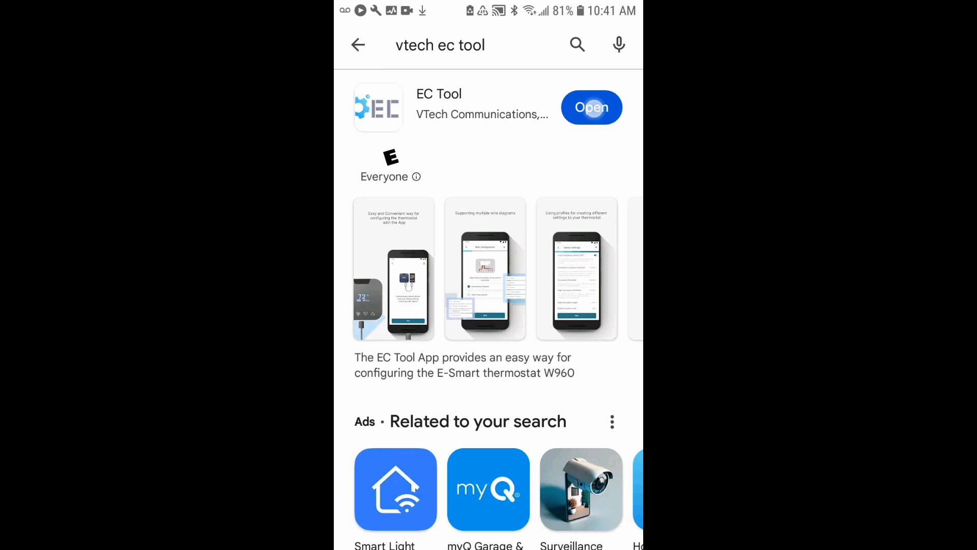
Launch EC Tool from its Play Store listing to reach the empty start screen.
click(590, 108)
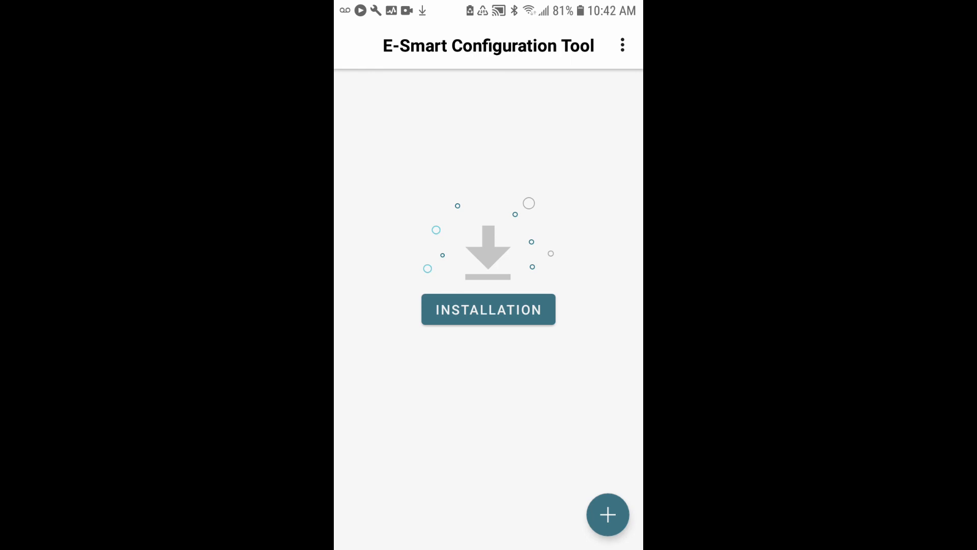
Create a new profile and rename it 'conventional ptac'.
click(607, 515)
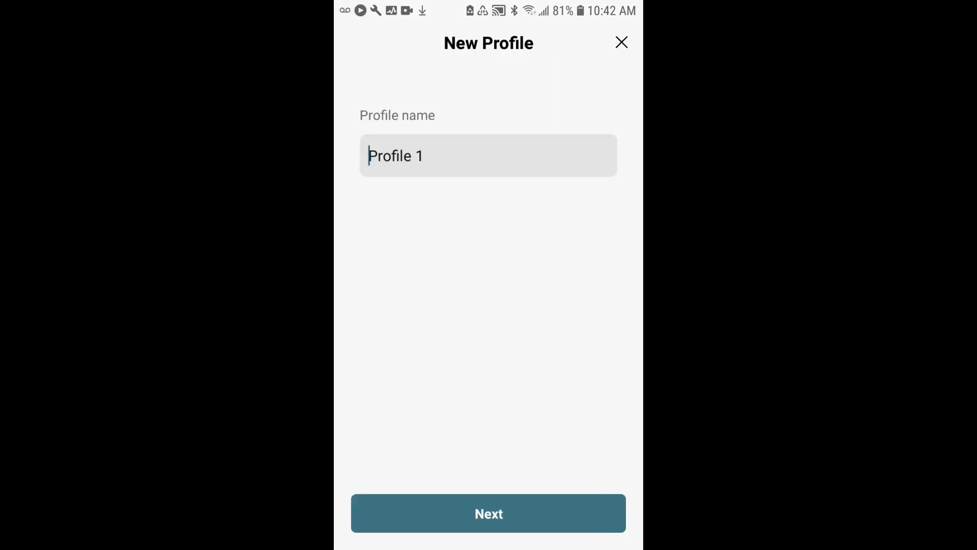
click(489, 156)
text(co)
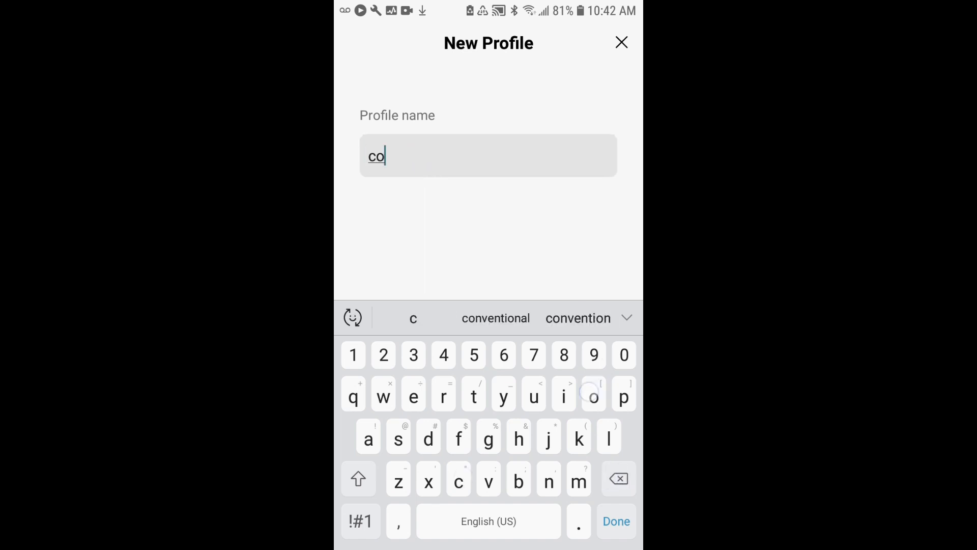
click(496, 318)
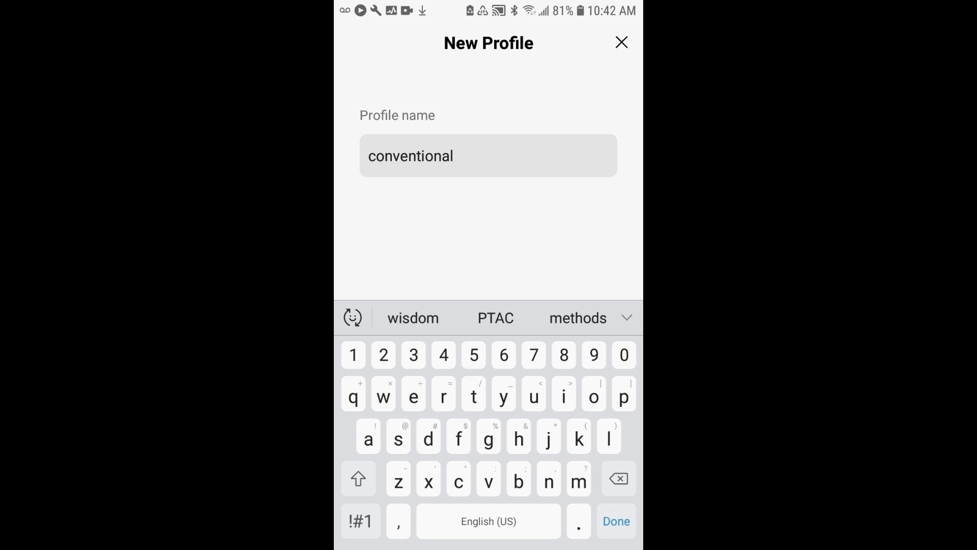
text(ptac)
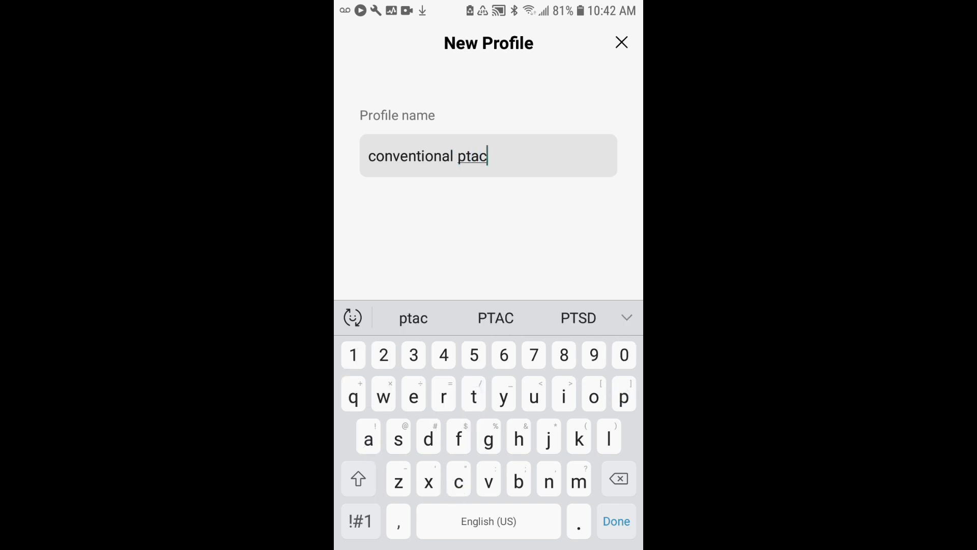
click(616, 521)
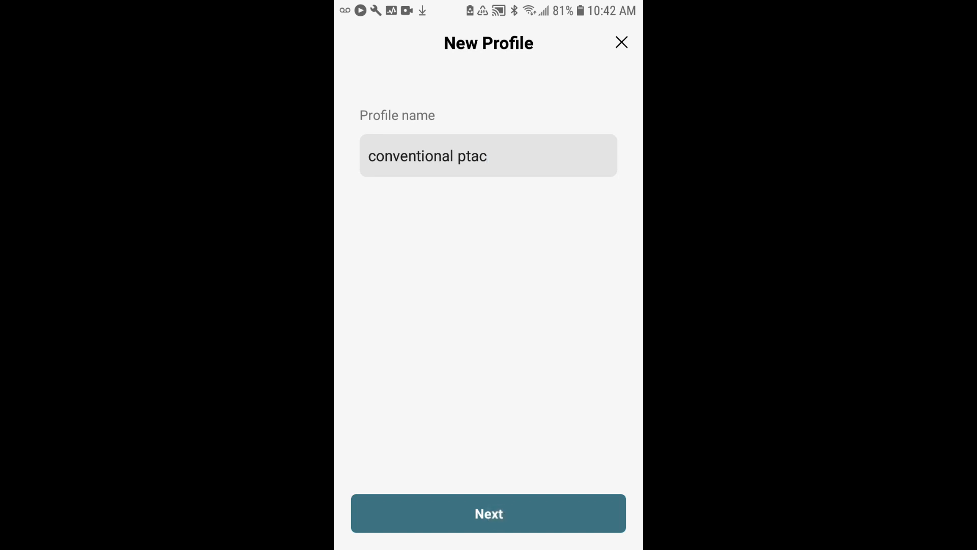
Choose Conventional System with 1 Stage Heat, 1 Stage Cool and 2 Fan Speed.
click(489, 513)
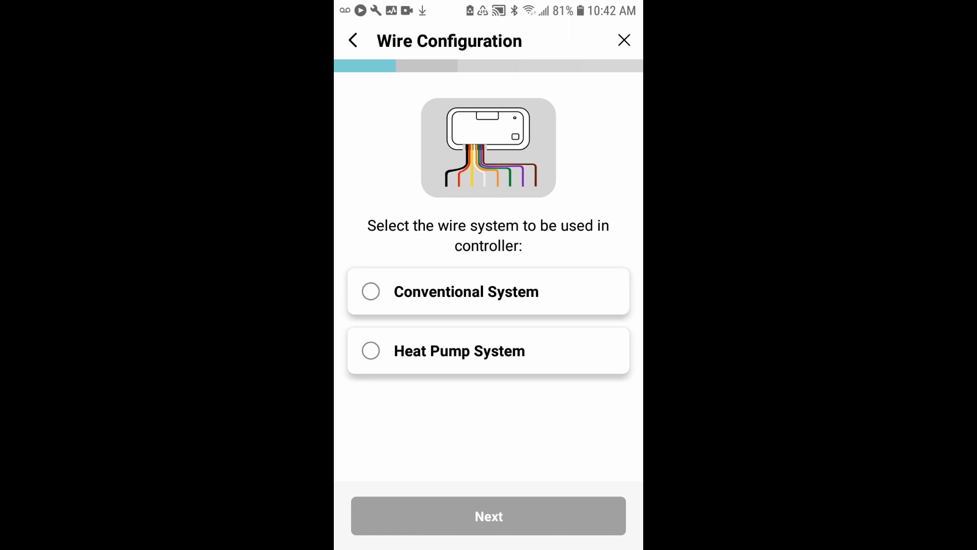
click(466, 291)
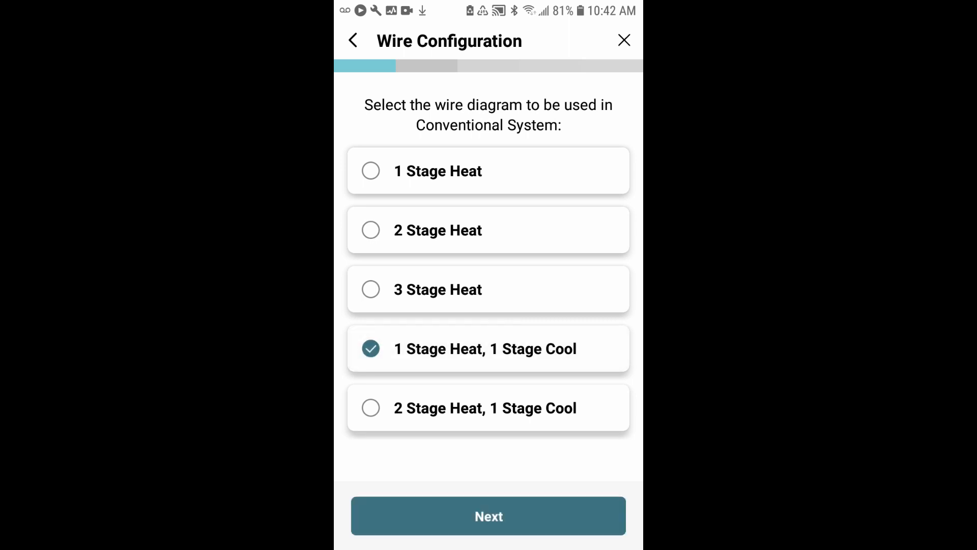
click(488, 516)
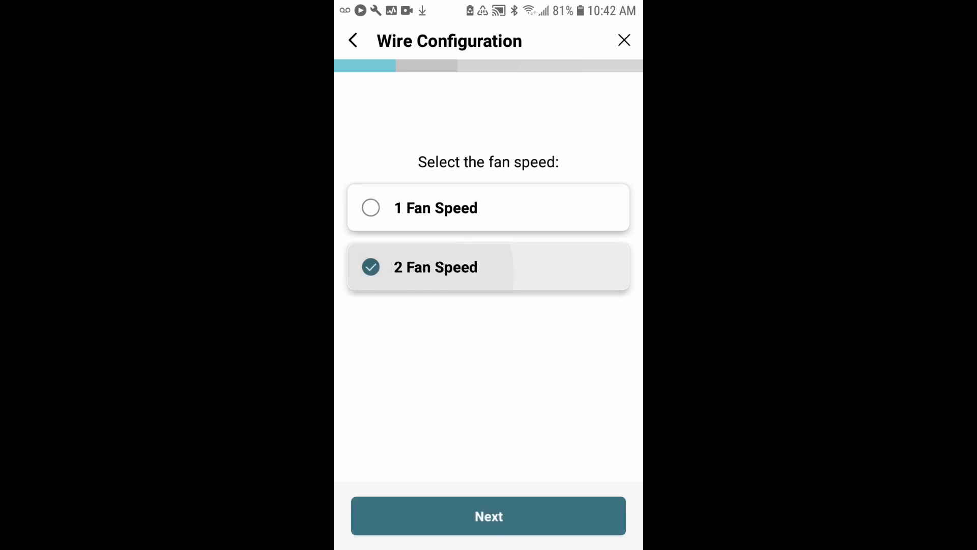
click(489, 516)
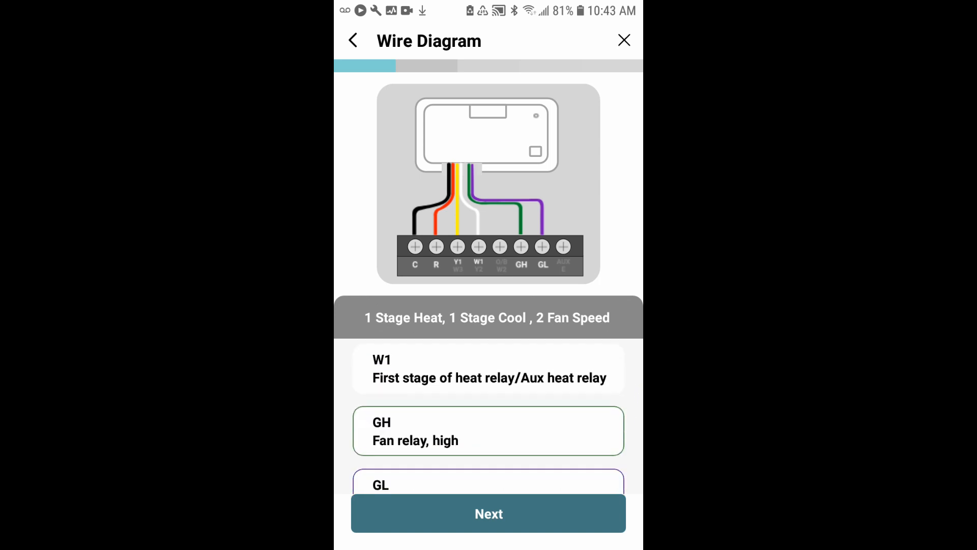
Review the wire diagram terminal list and advance to compressor selection.
scroll(up, 3)
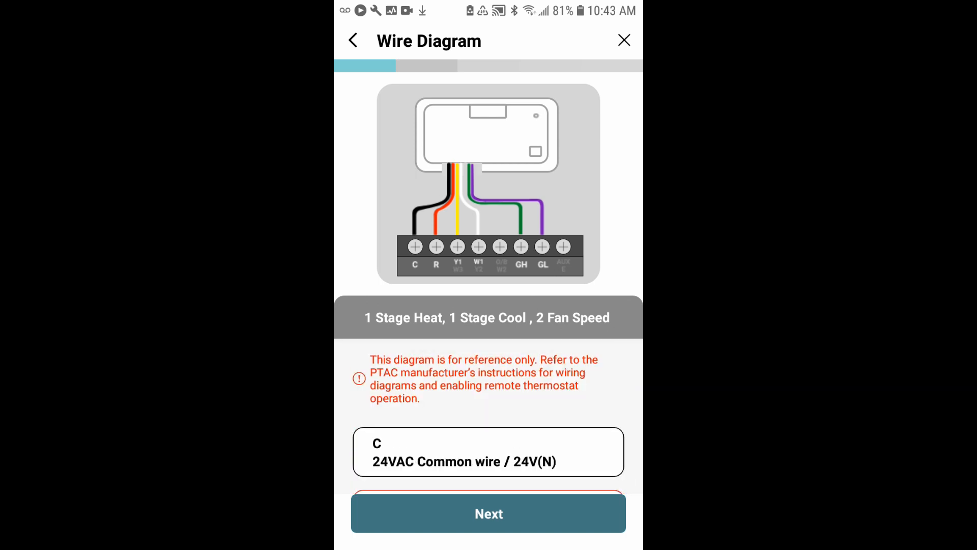
scroll(down, 3)
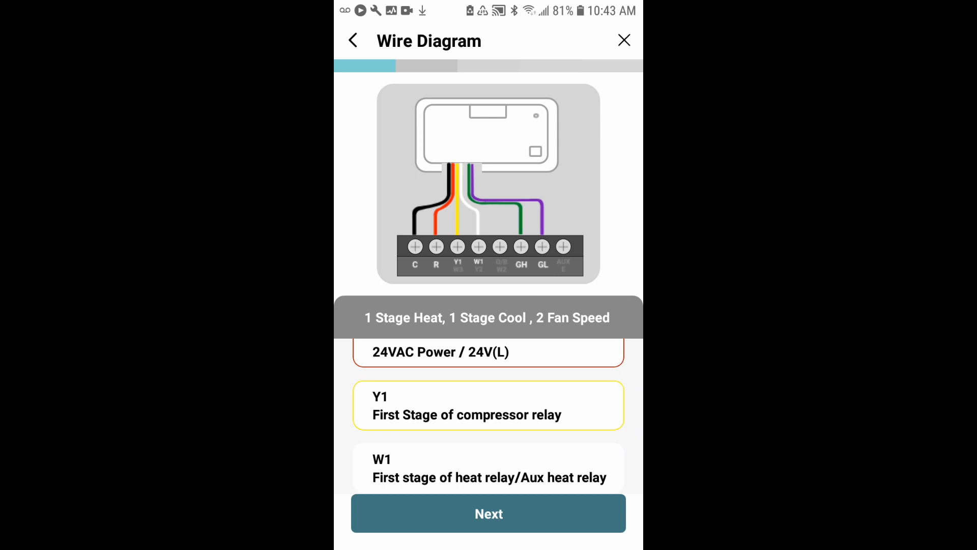
click(489, 514)
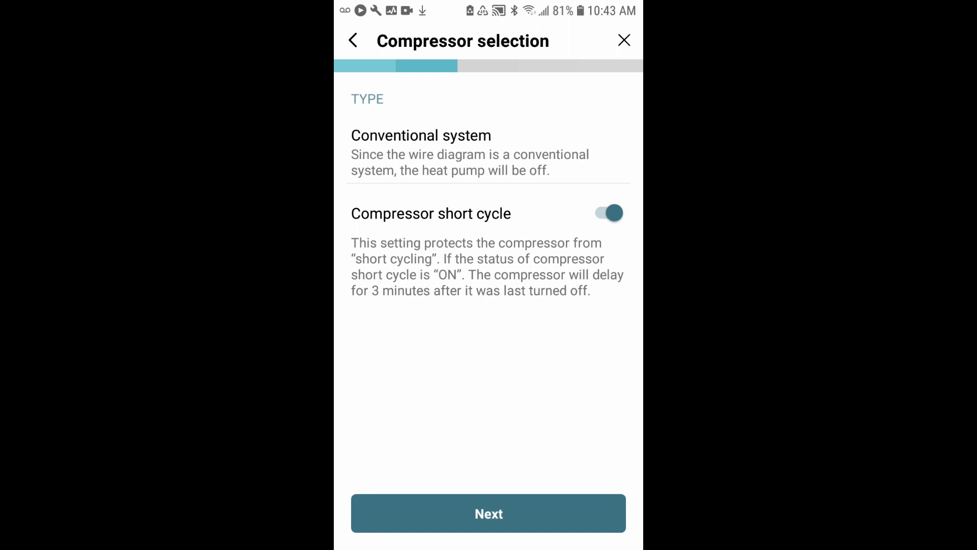
click(489, 513)
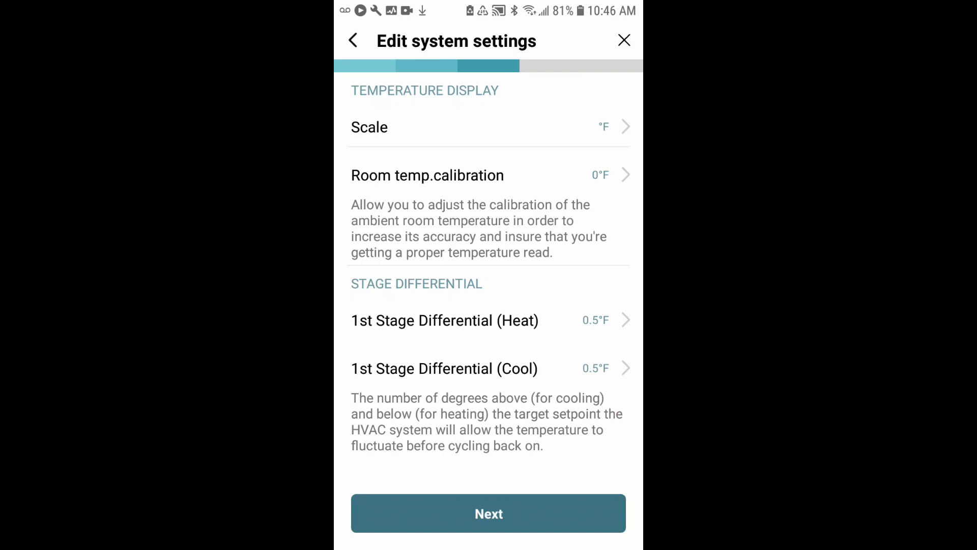
Keep the Fahrenheit scale, acknowledge the setpoint reset notice, and leave room calibration at 0°F.
click(627, 127)
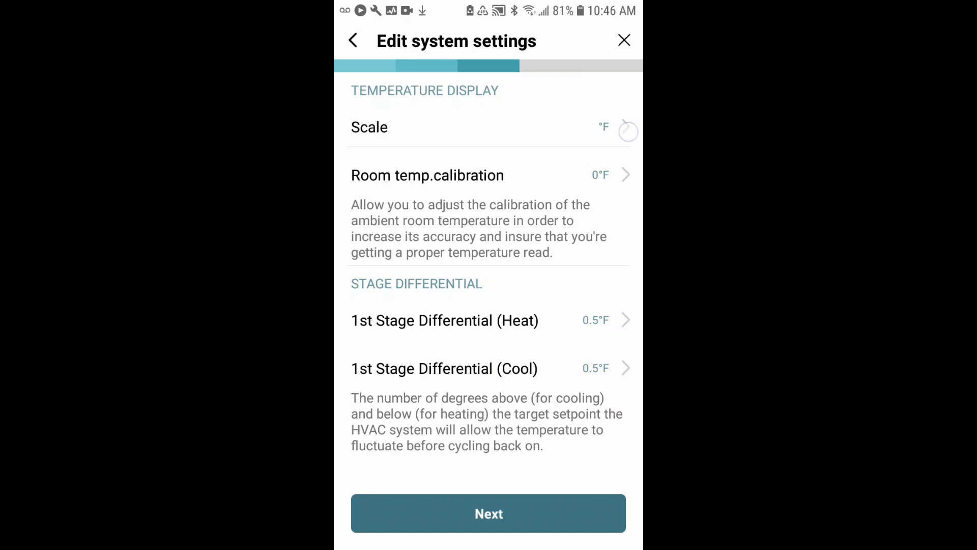
click(489, 127)
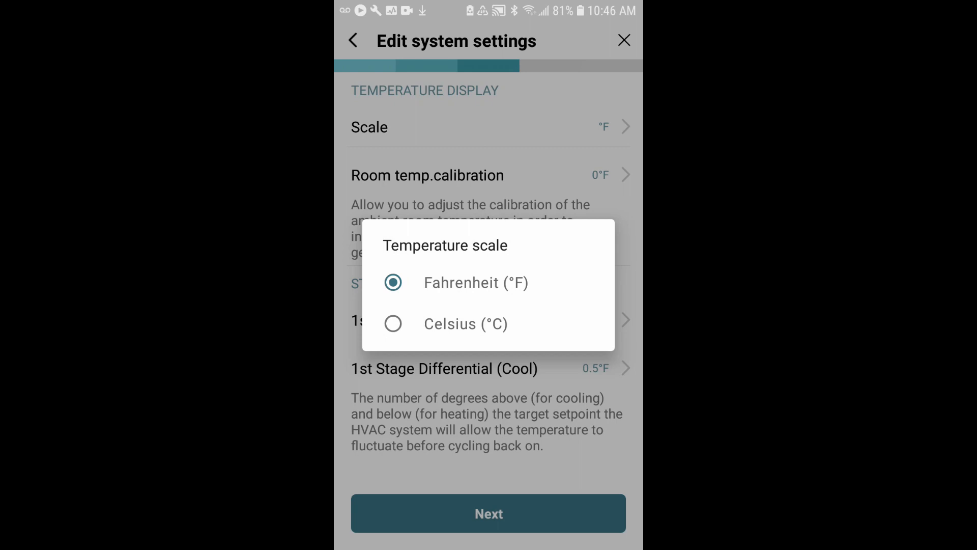
click(393, 282)
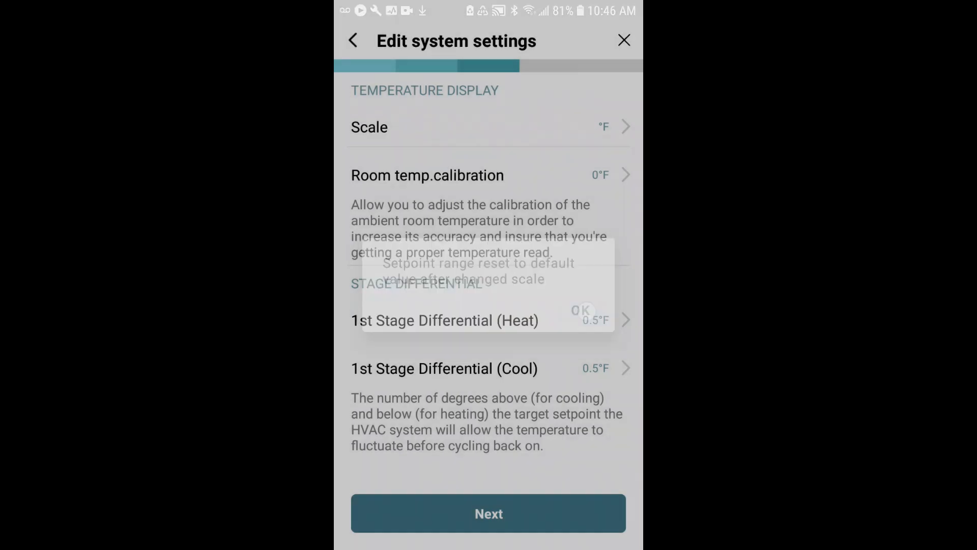
click(580, 310)
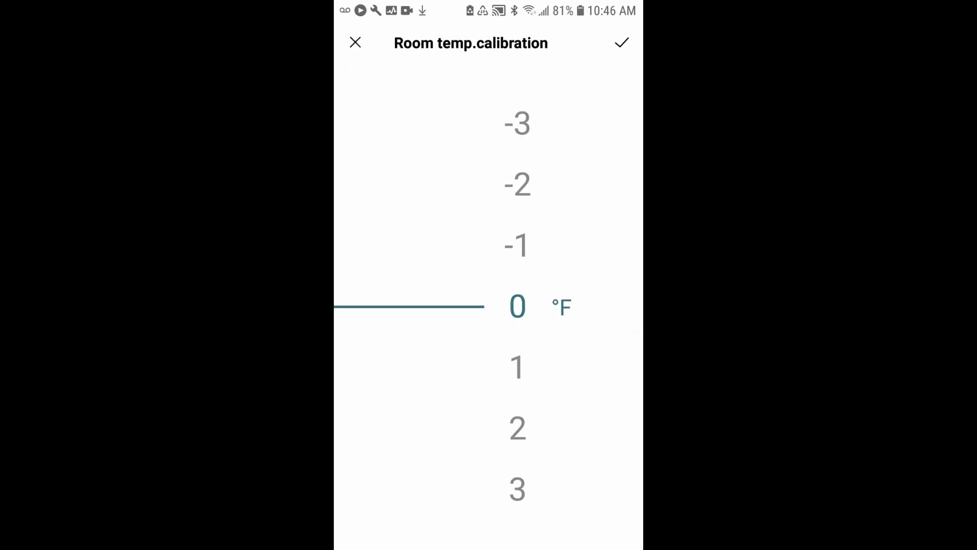
click(621, 42)
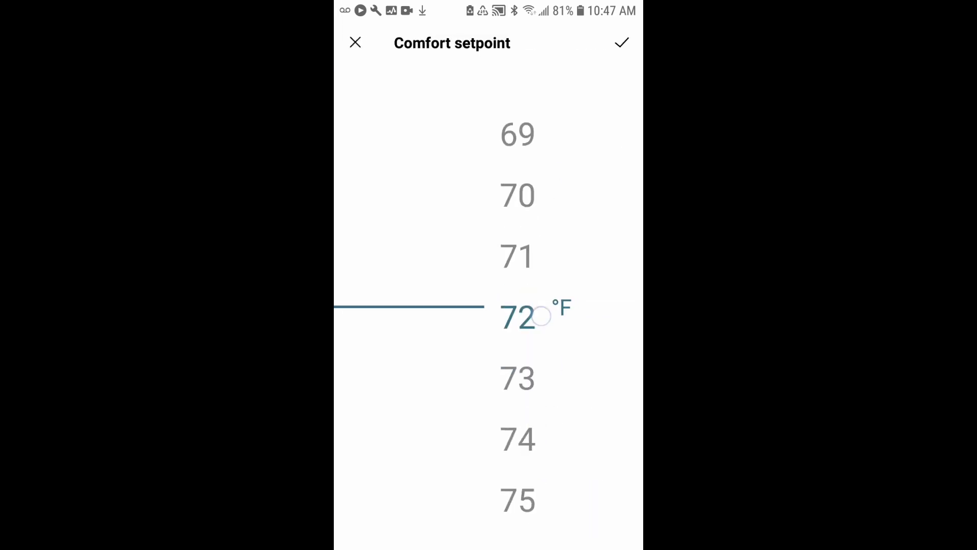
Set Comfort setpoint to 74°F and confirm Auto mode deadband at 2°F.
scroll(down, 3)
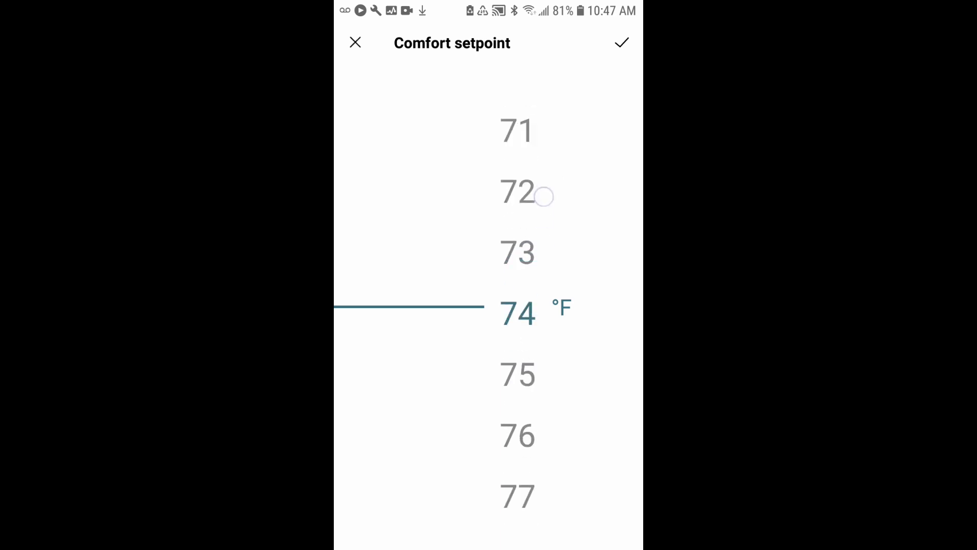
click(622, 42)
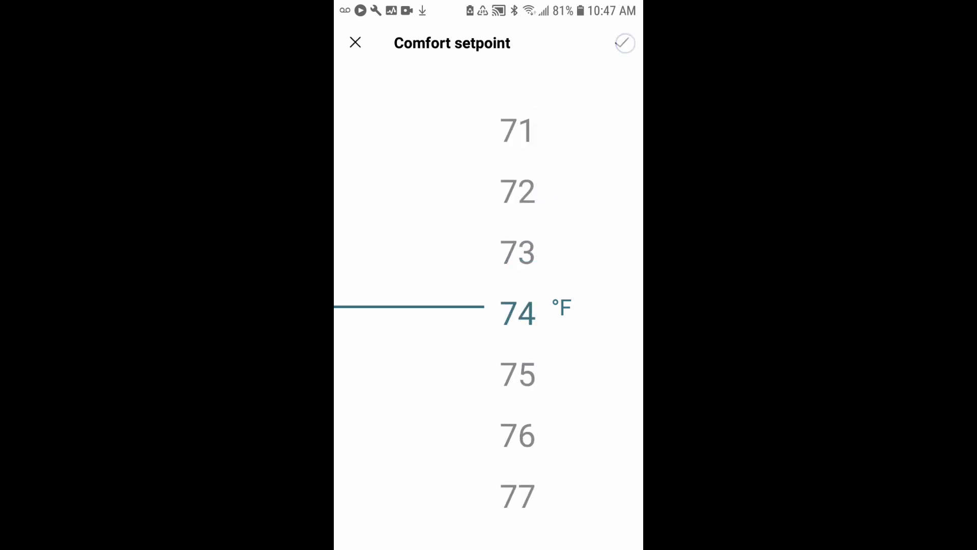
click(624, 43)
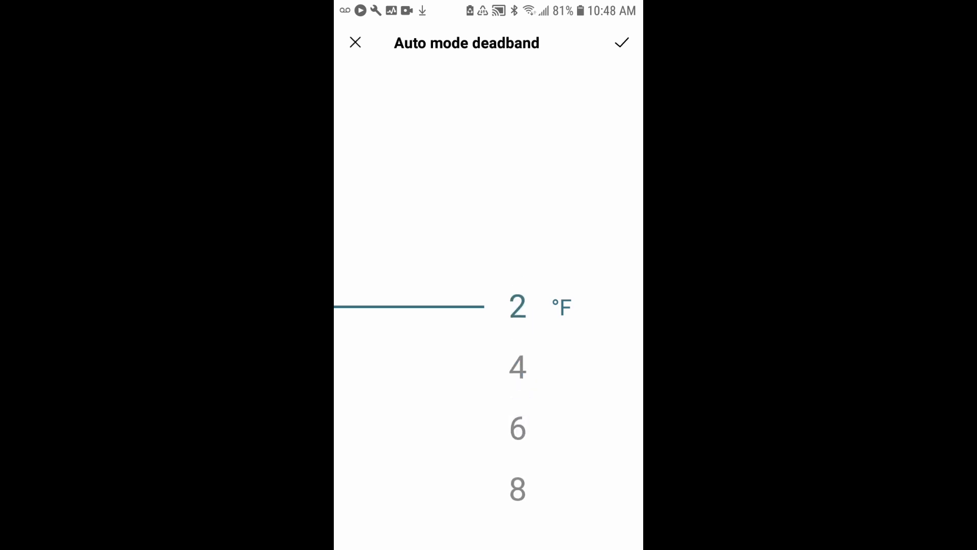
click(621, 42)
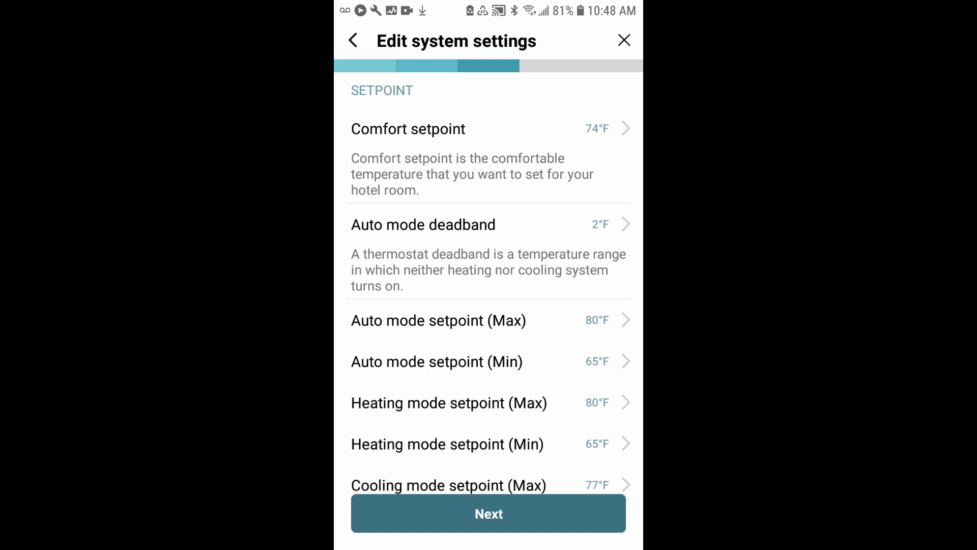
Confirm Auto mode setpoint (Min) at 65°F and advance past the setpoint limits.
scroll(down, 3)
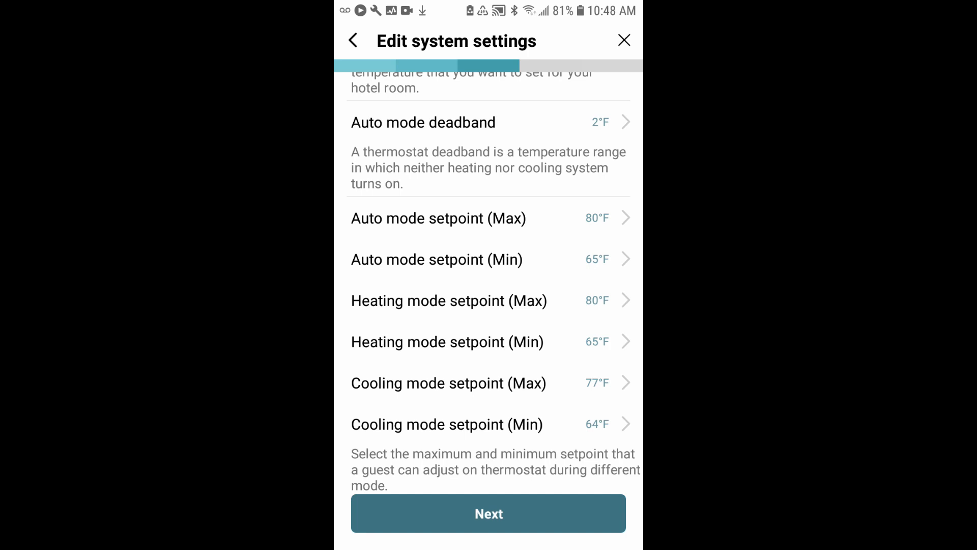
click(436, 260)
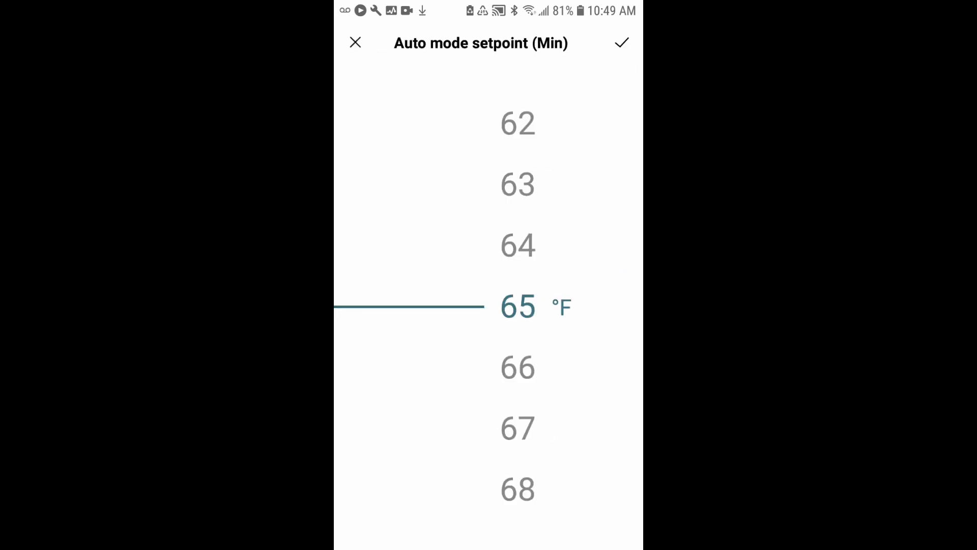
click(621, 41)
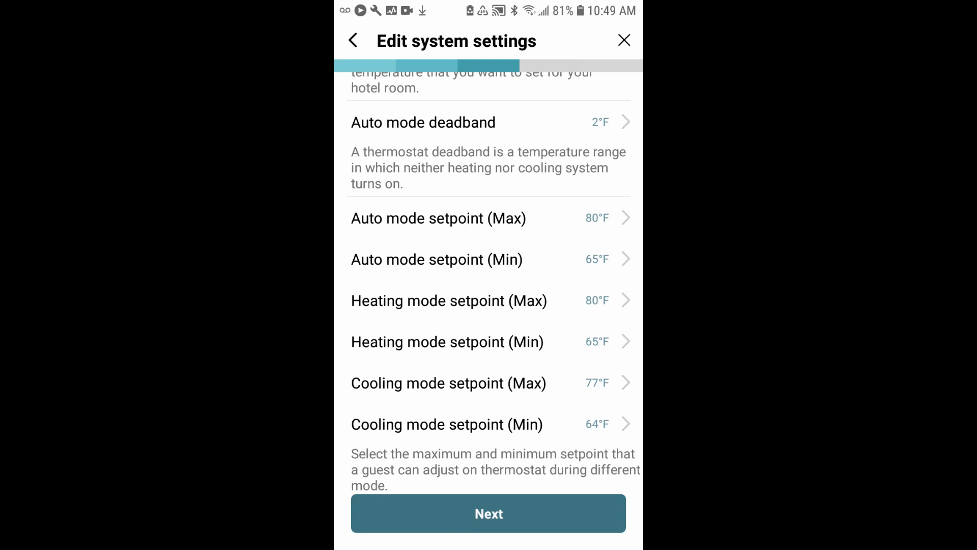
click(489, 513)
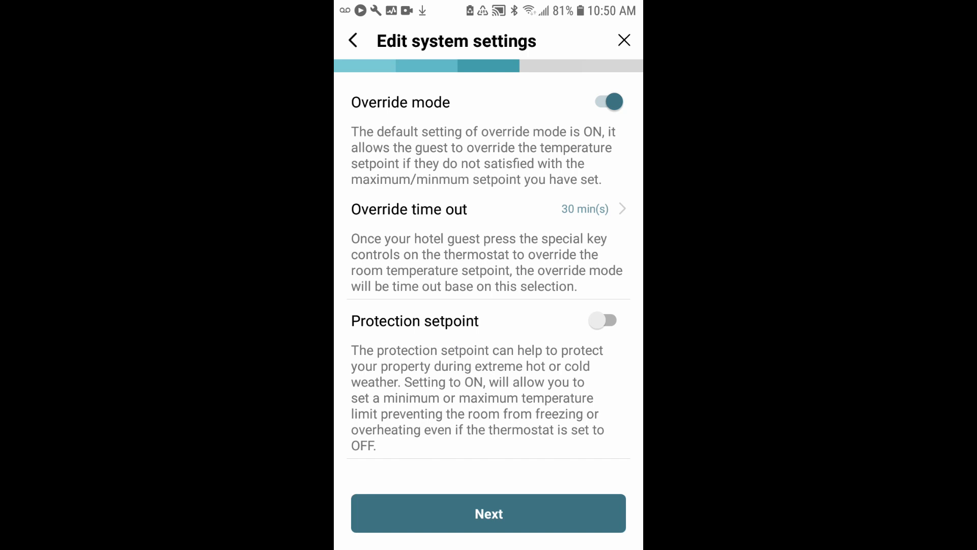
Keep override on, 30-minute override timeout, protection setpoint off, and advance to other settings.
click(603, 320)
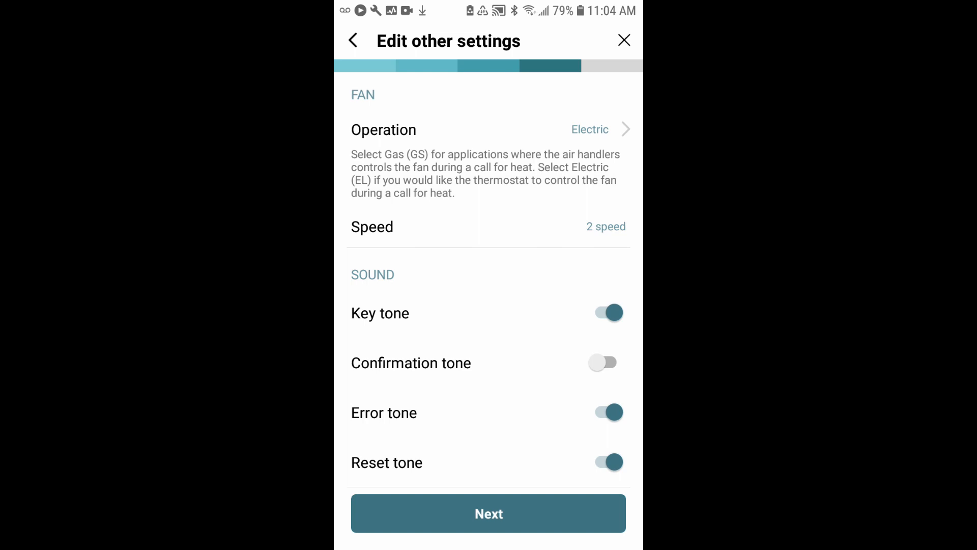
Keep Electric operation, 2 speed fan and current tone toggles, and advance to sensor settings.
click(489, 513)
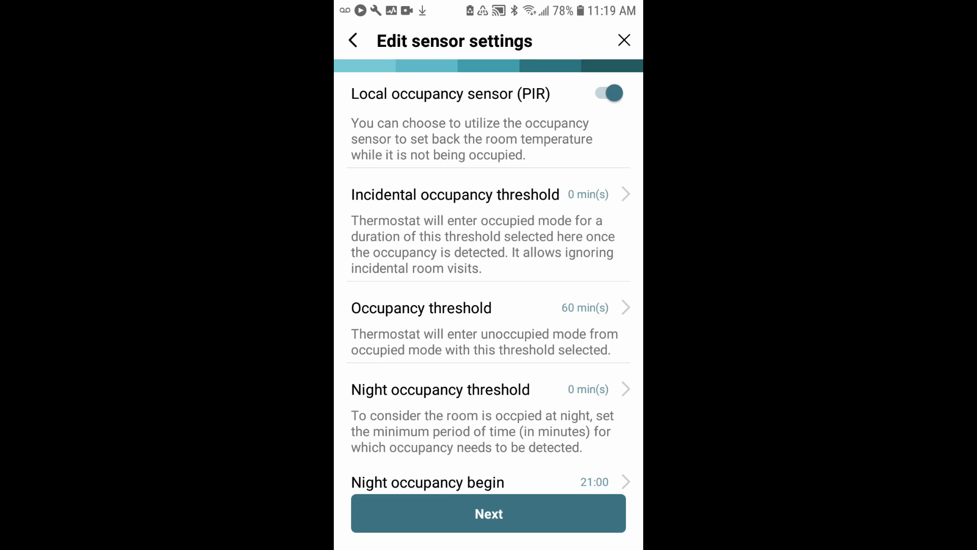
Toggle the local occupancy sensor off and back on.
click(608, 93)
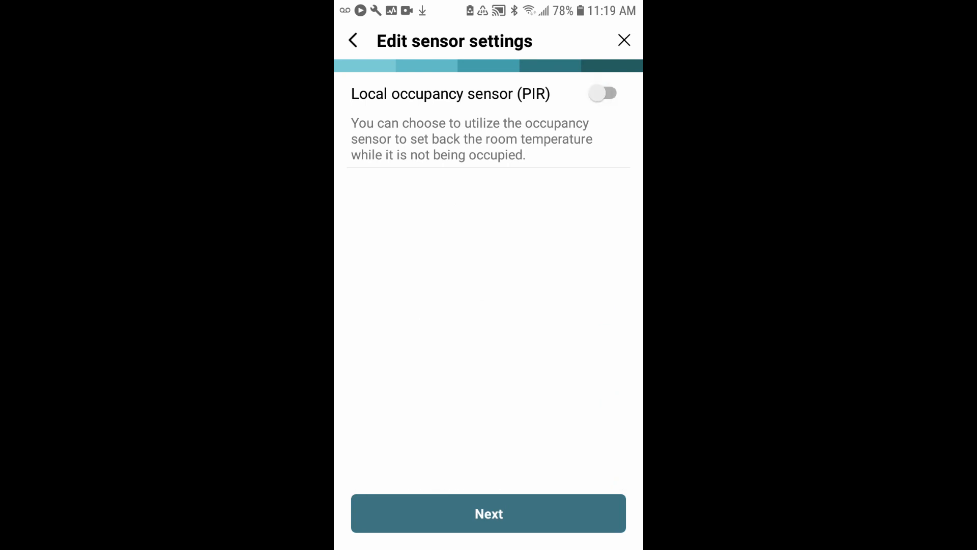
click(603, 93)
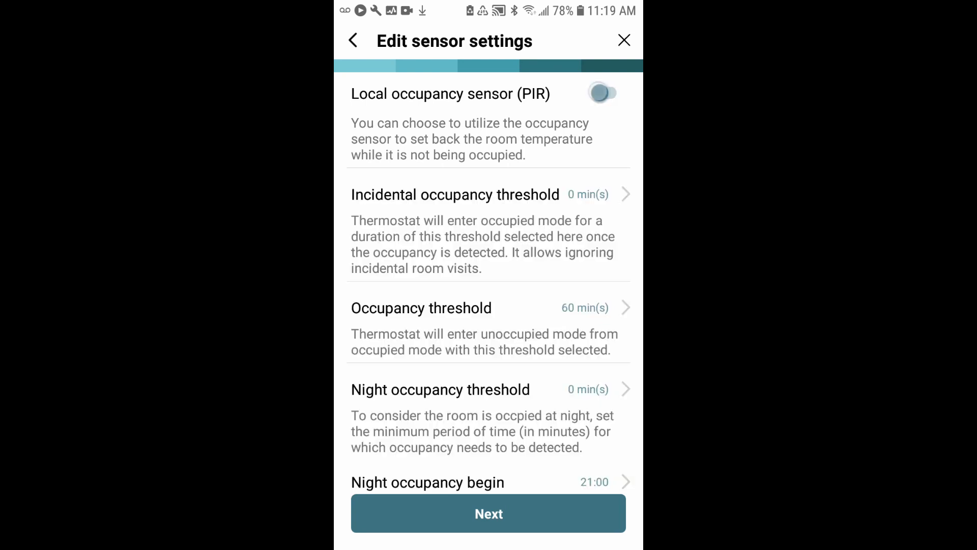
click(602, 93)
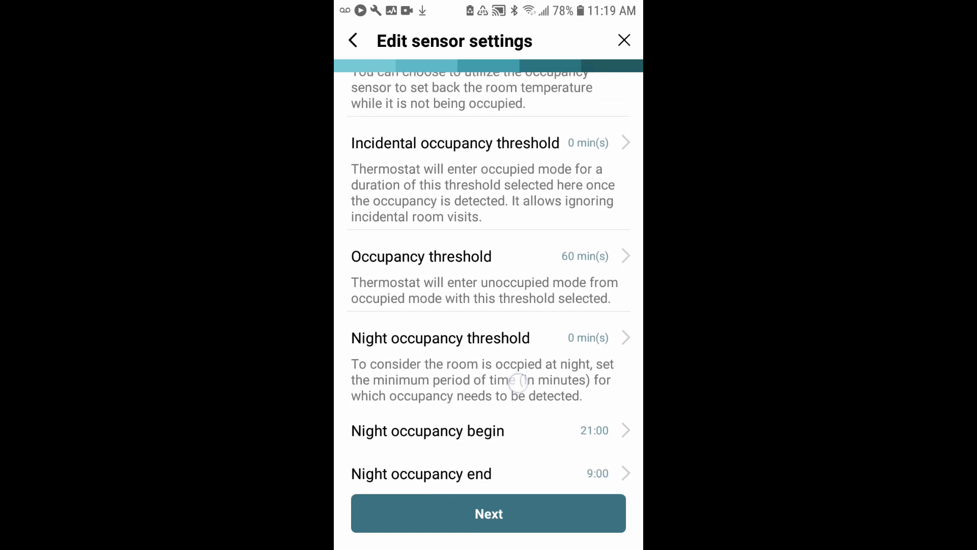
Keep the incidental occupancy threshold at 0 minutes and reach night occupancy end (9:00).
scroll(down, 3)
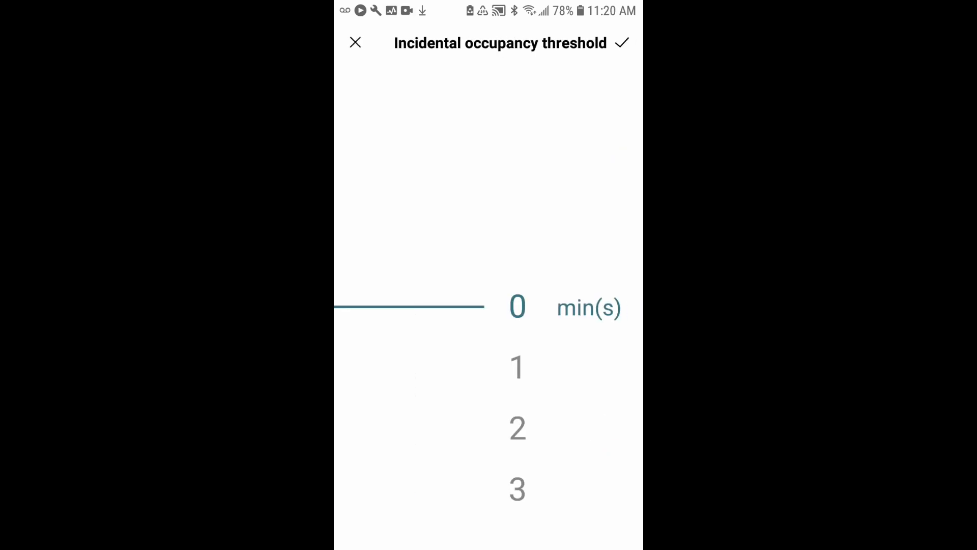
click(621, 42)
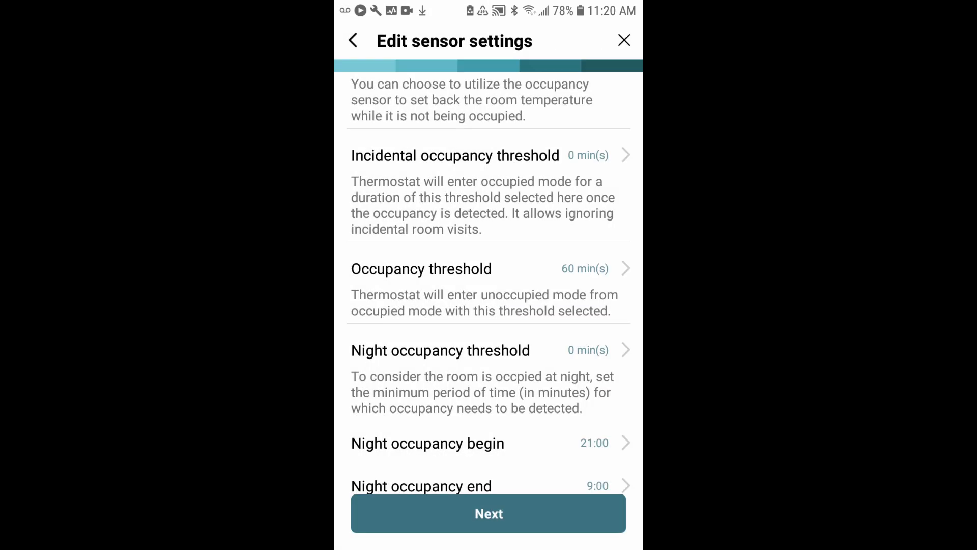
scroll(down, 3)
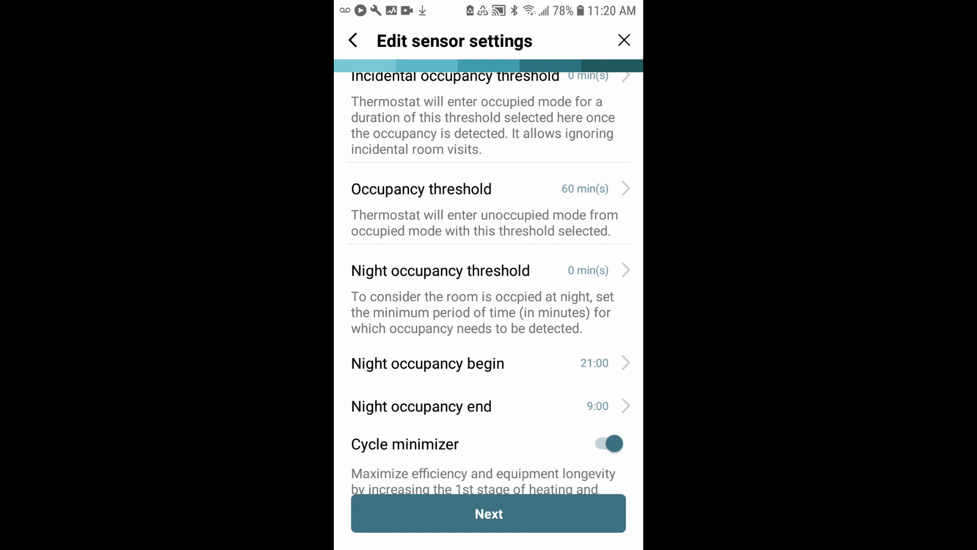
scroll(down, 3)
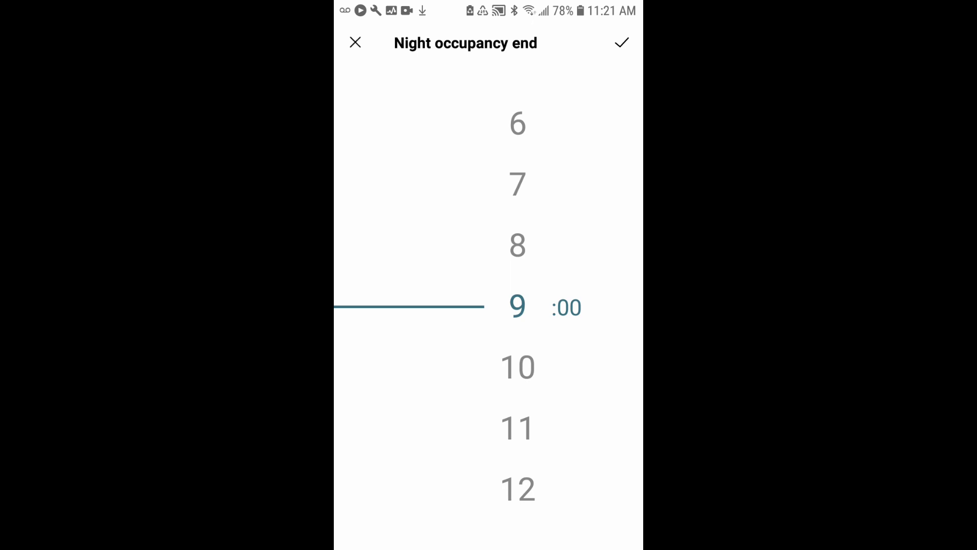
Confirm night occupancy end at 9:00 and unoccupied heating setpoint at 62 °F.
click(622, 42)
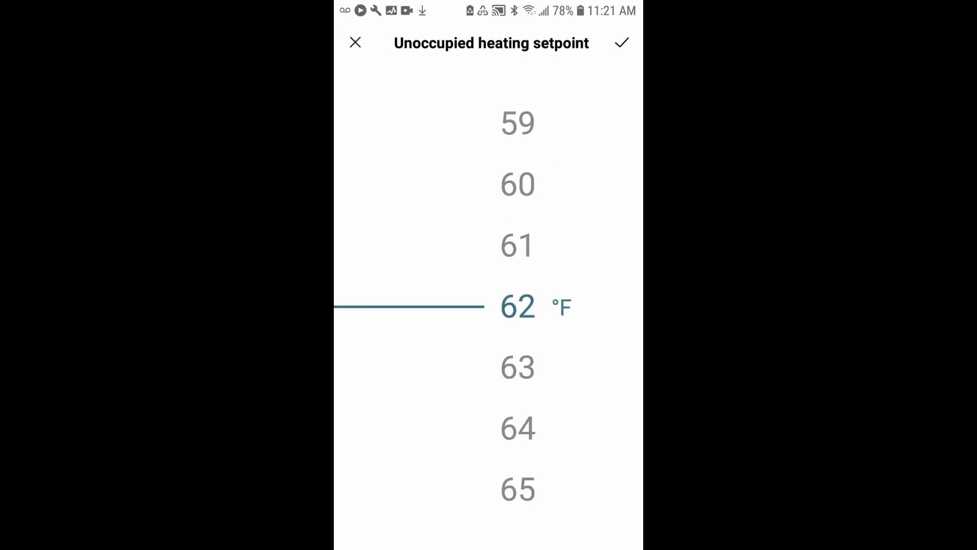
click(622, 42)
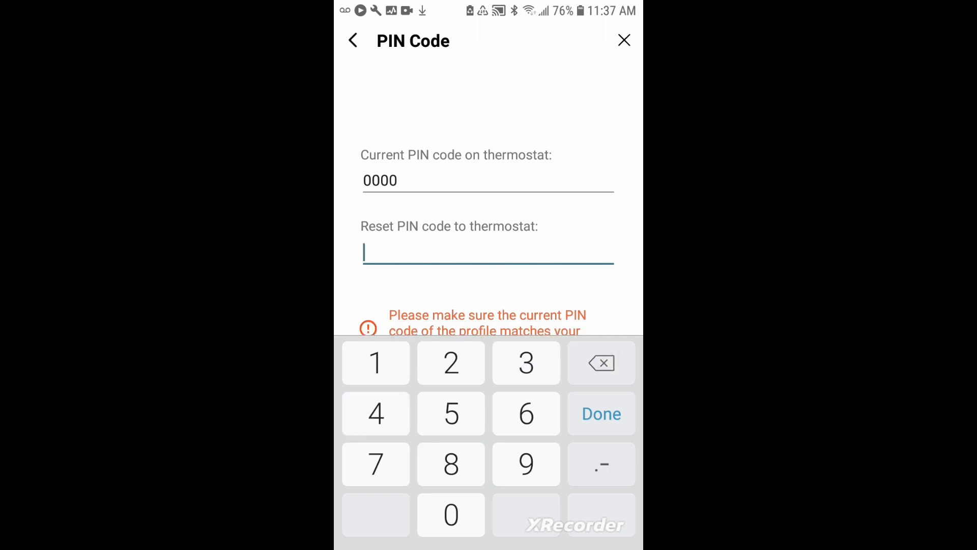
Finish the PIN code step with current PIN 0000 and save the Conventional PTAC profile.
click(600, 414)
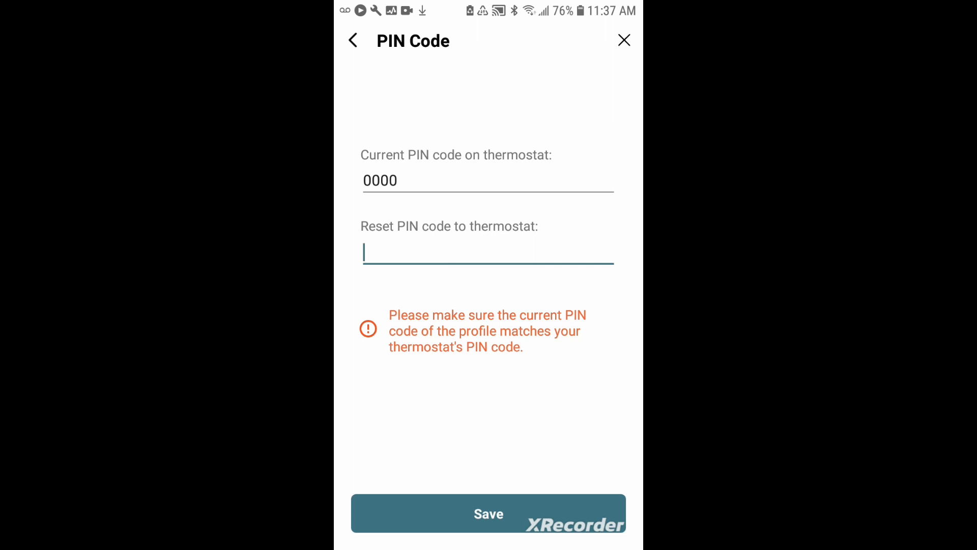
click(353, 41)
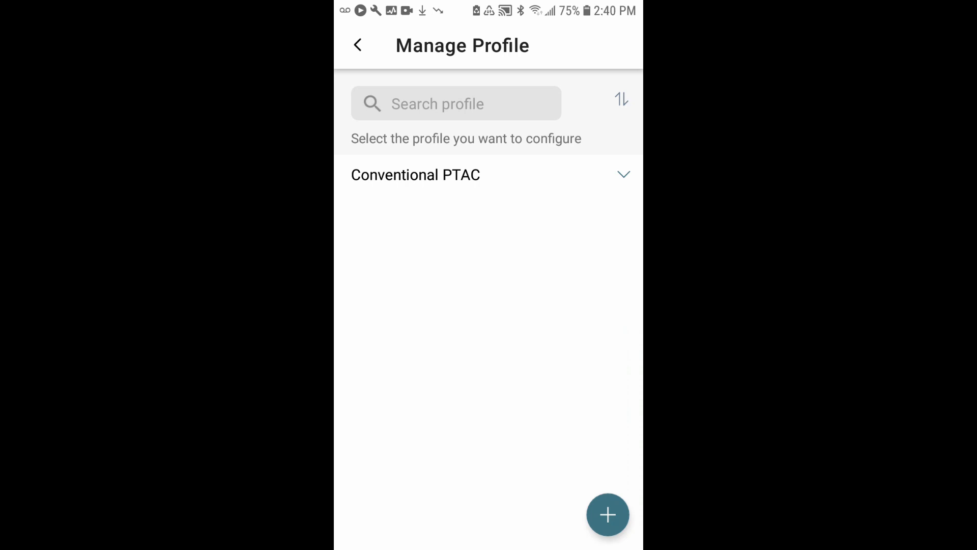
Cancel a new profile and exit Manage Profile to the start screen.
click(608, 514)
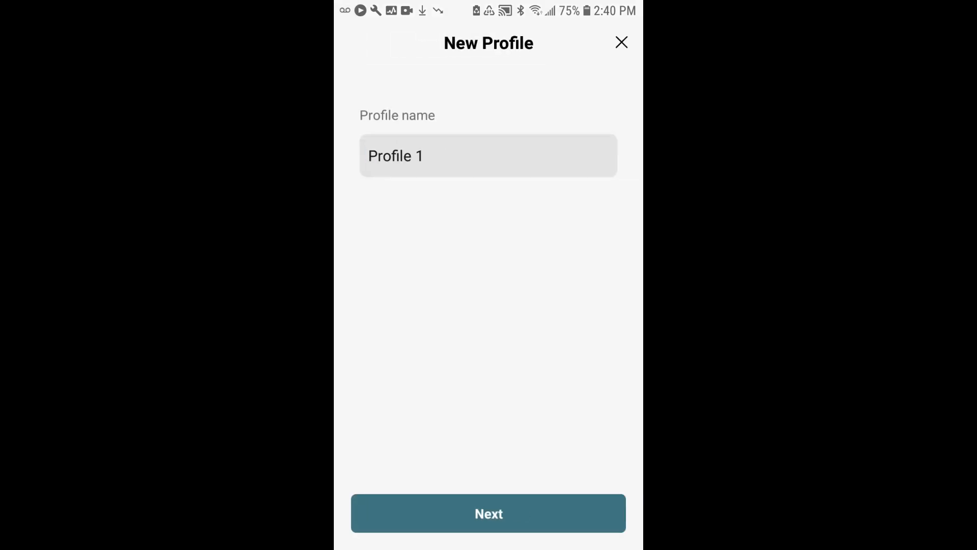
click(488, 513)
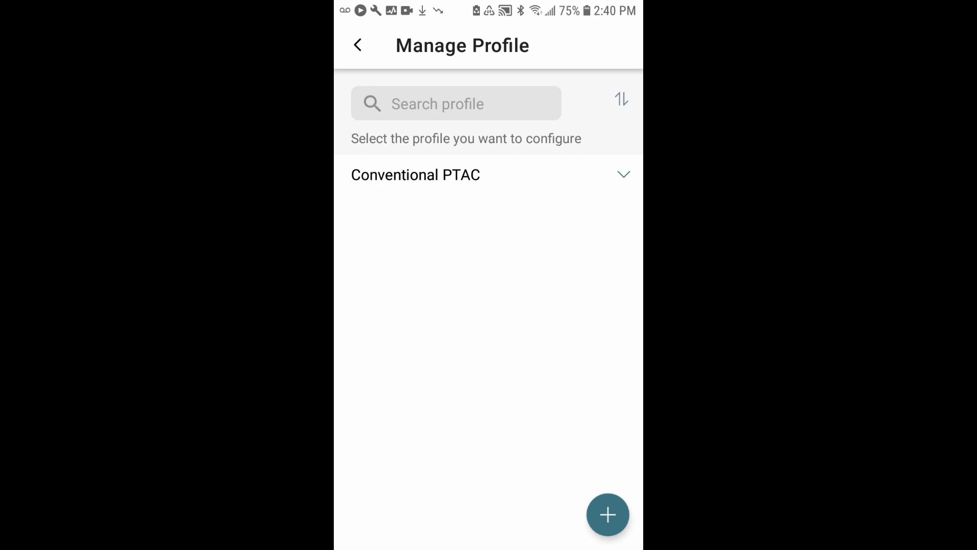
click(358, 45)
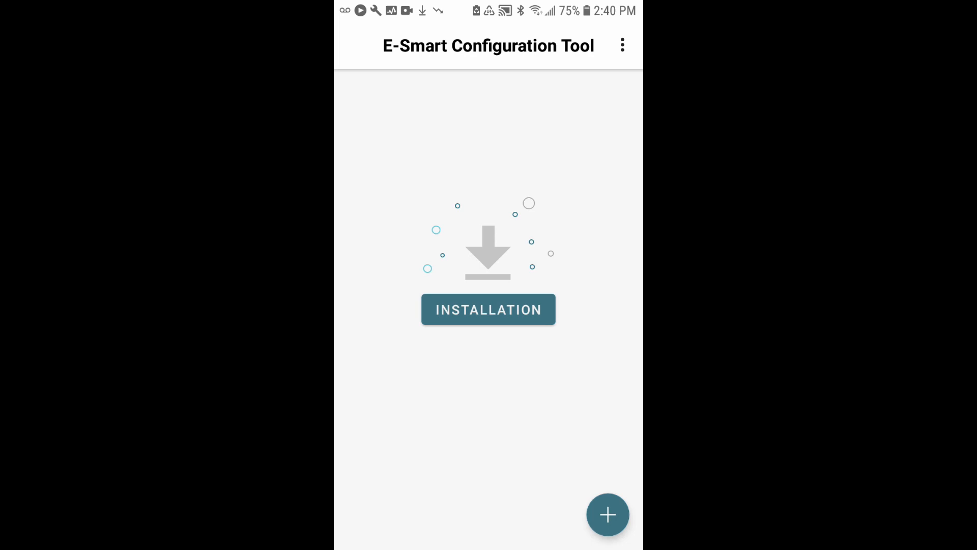
Open the home screen's overflow menu showing Profile Settings and About The App.
click(488, 310)
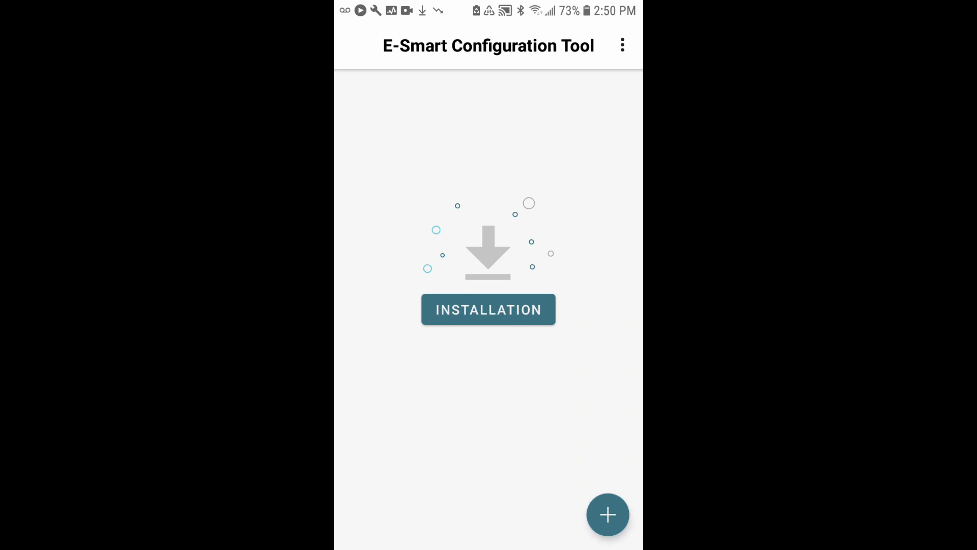
click(621, 45)
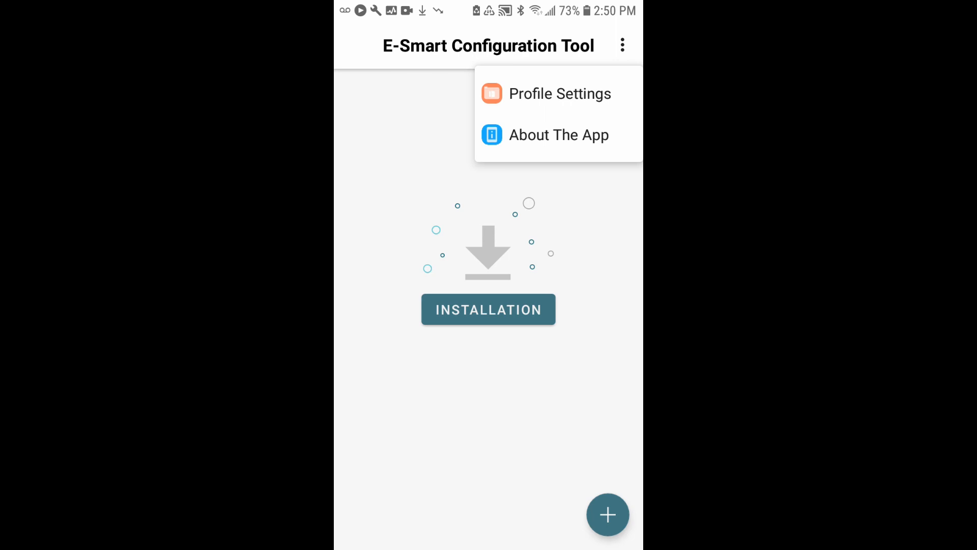
View About The App (version 3.2.33) and follow the User Manuals support link.
click(558, 134)
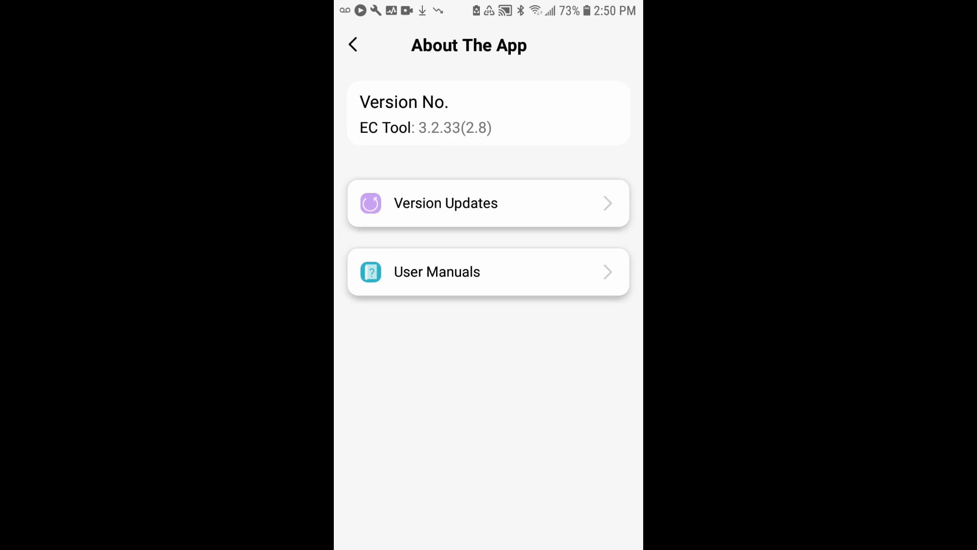
click(488, 272)
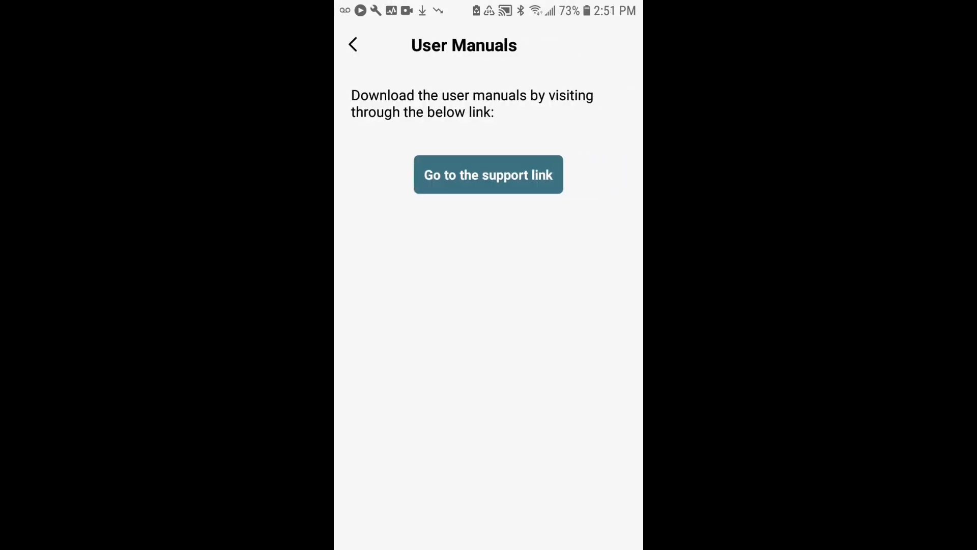
click(488, 175)
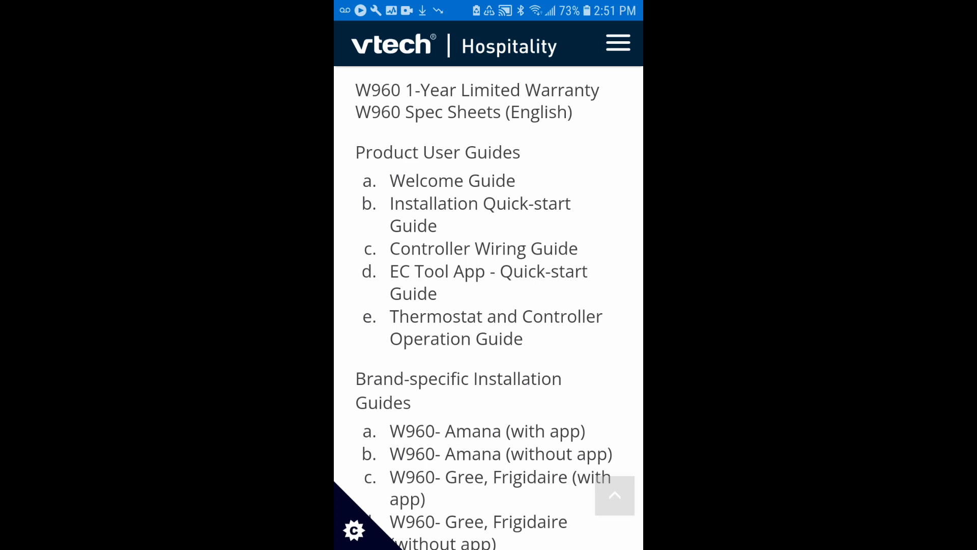
Scroll the VTech Hospitality support page past user guides and downloads to the footer contacts.
scroll(down, 3)
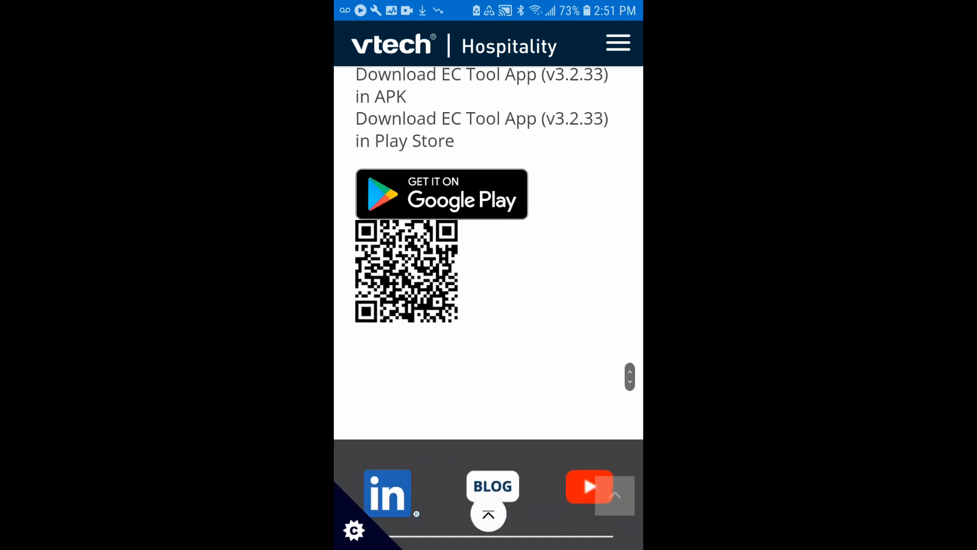
scroll(down, 3)
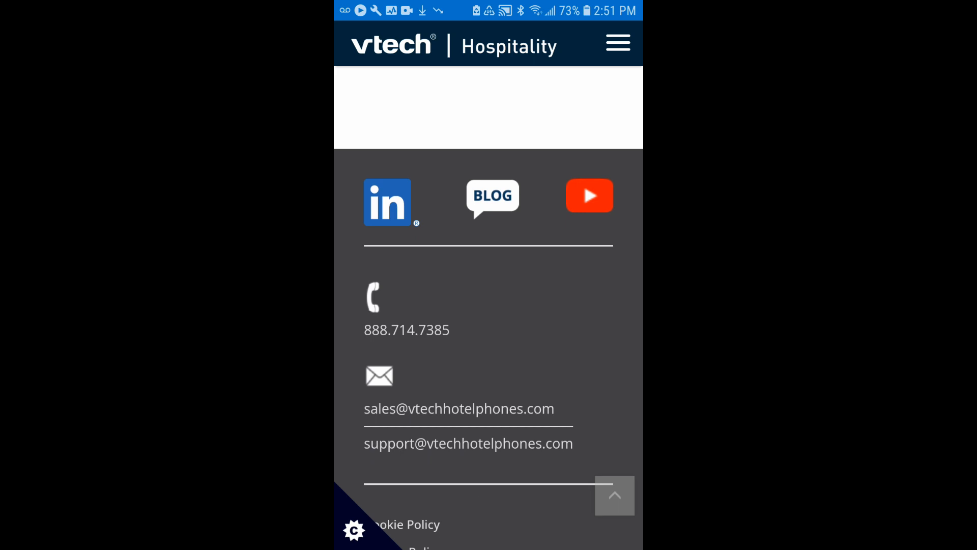
click(366, 440)
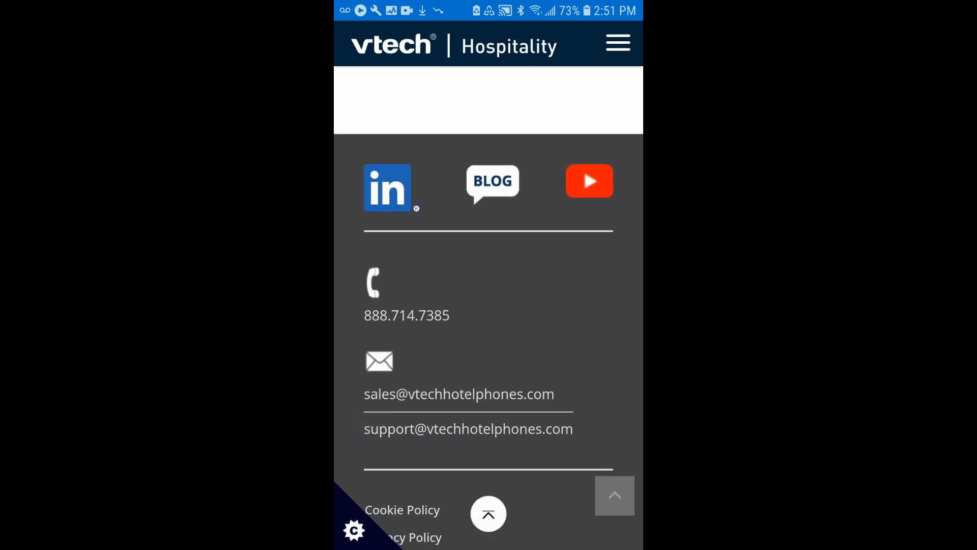
scroll(down, 3)
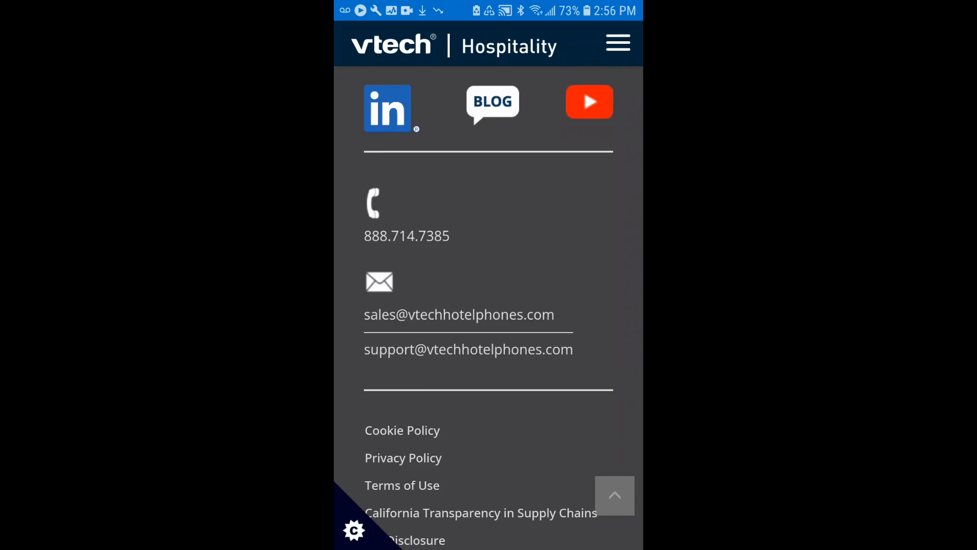